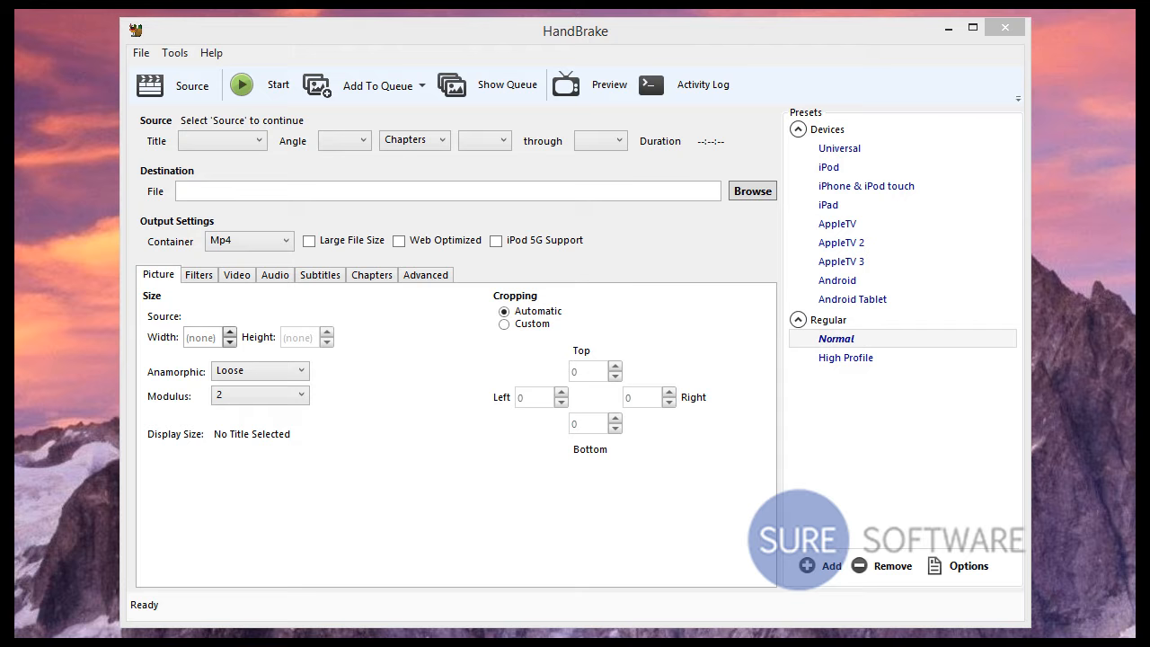
mouse_move(358, 232)
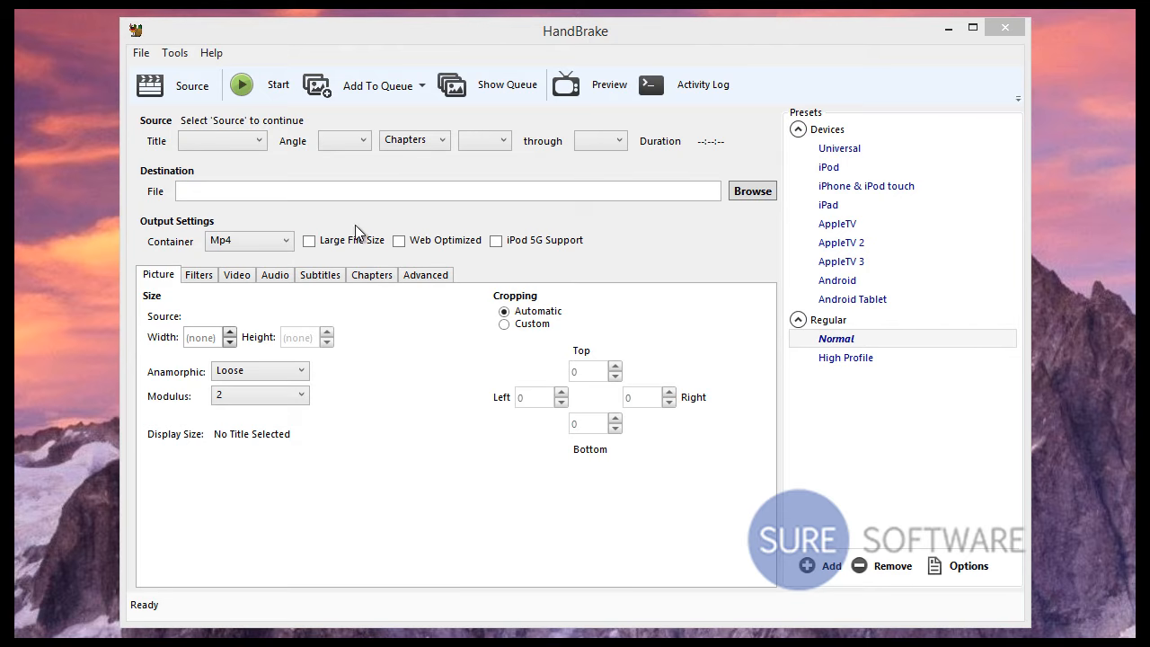
Step: Open HandBrake's Preferences window from the Tools menu's Options entry
left_click(175, 52)
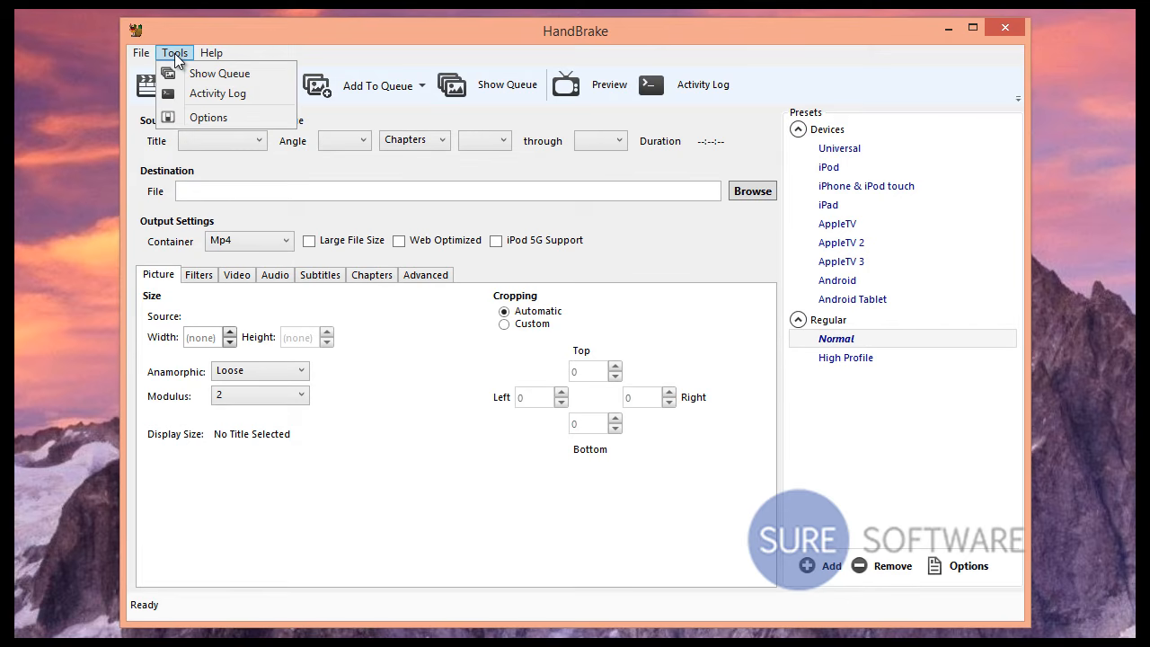
left_click(207, 117)
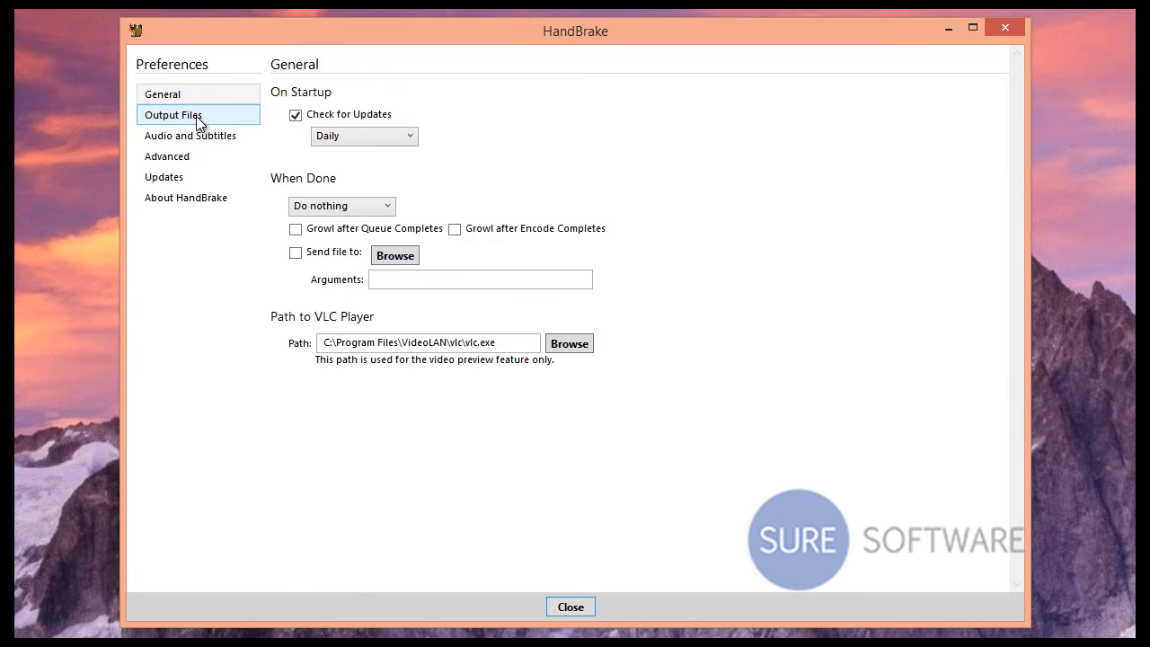
Step: Show the Output Files preferences page with default path D:\iTunes\Handbrake
left_click(172, 114)
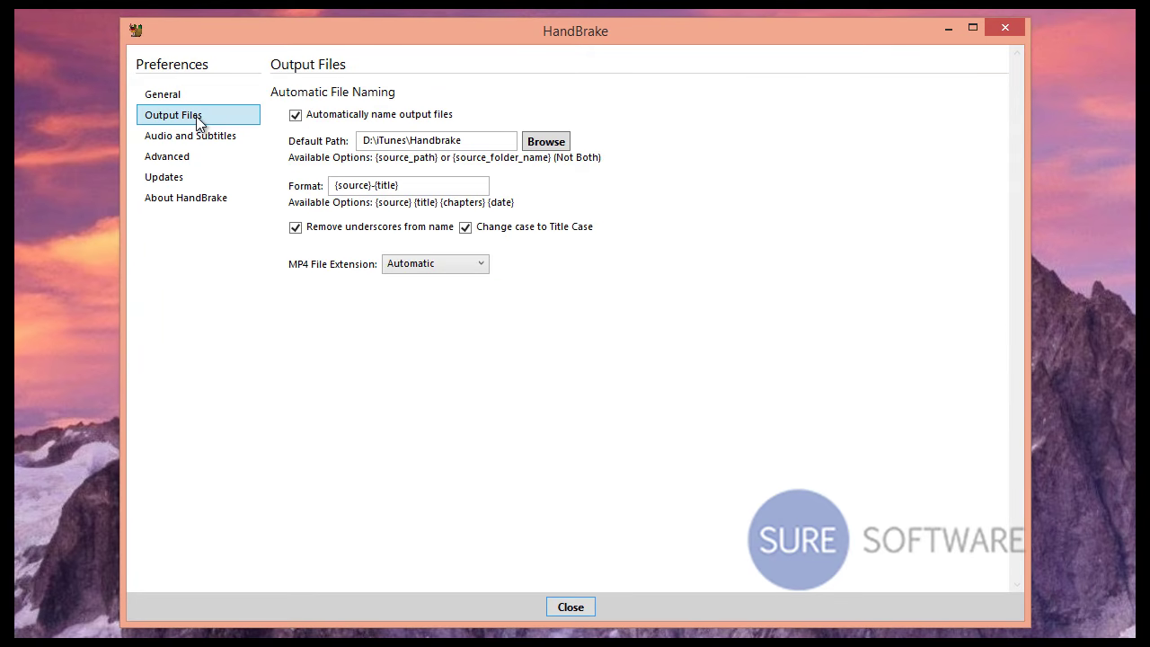
mouse_move(331, 136)
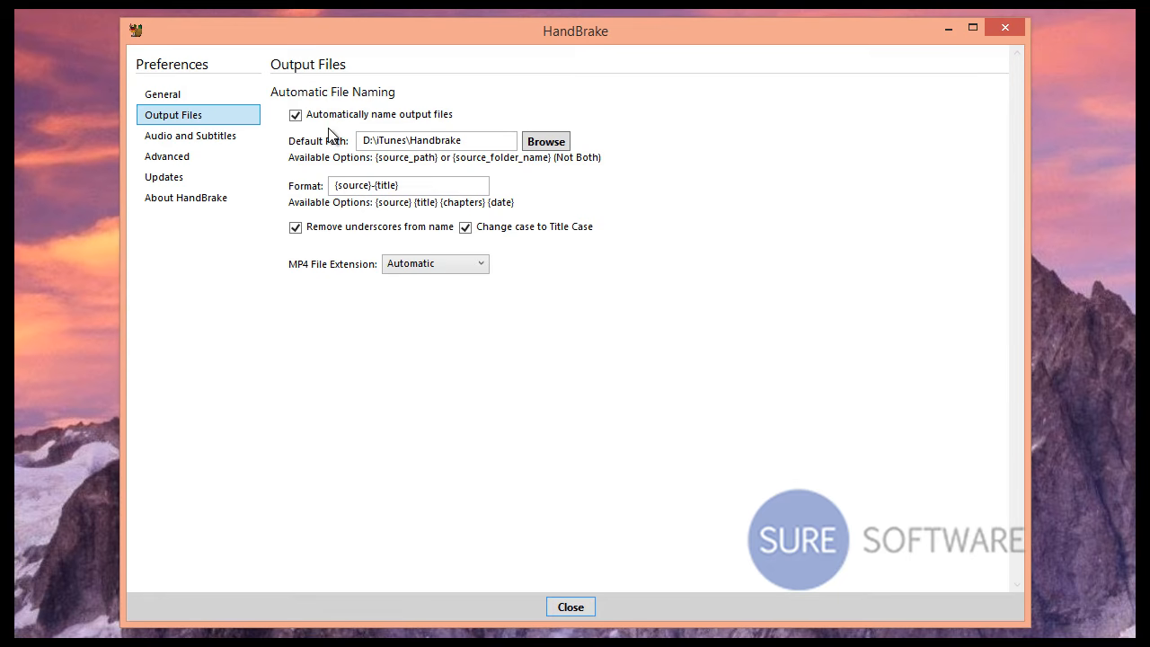
mouse_move(382, 132)
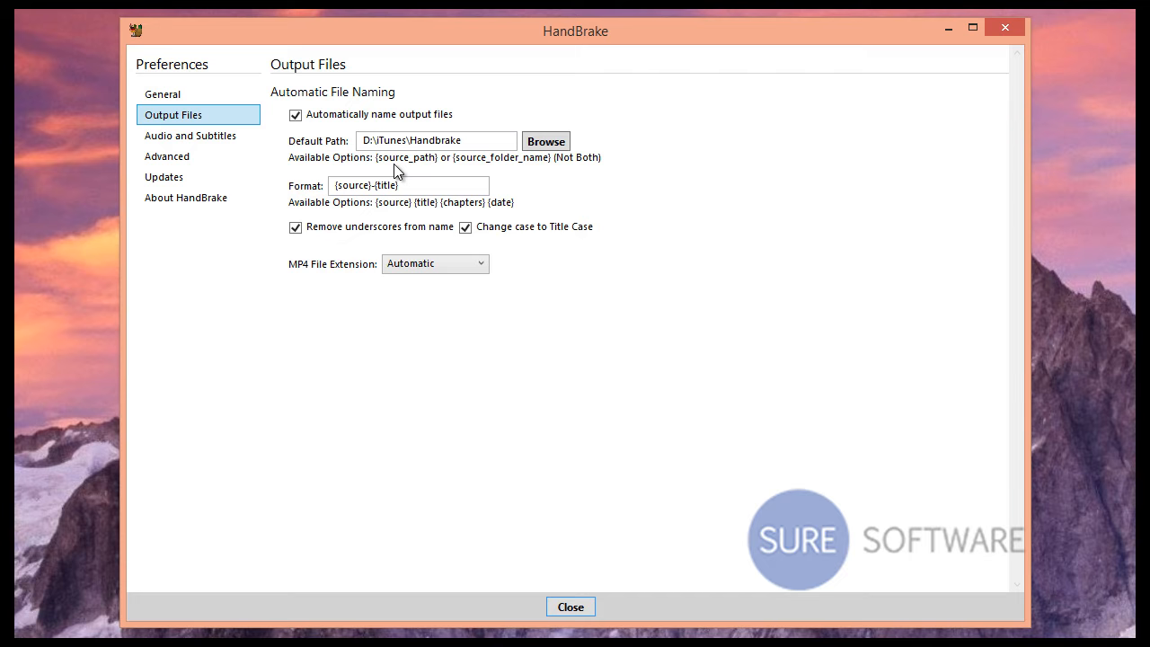
mouse_move(564, 151)
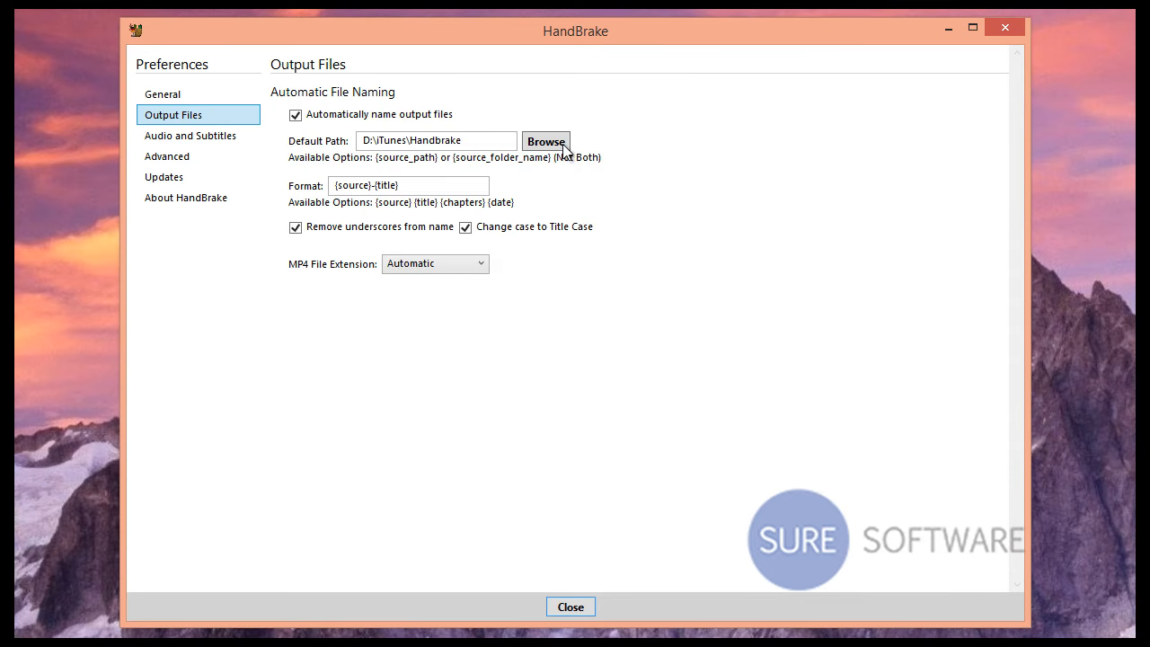
Step: Browse for a new default output folder and navigate into Media (D:)\iTunes
left_click(546, 141)
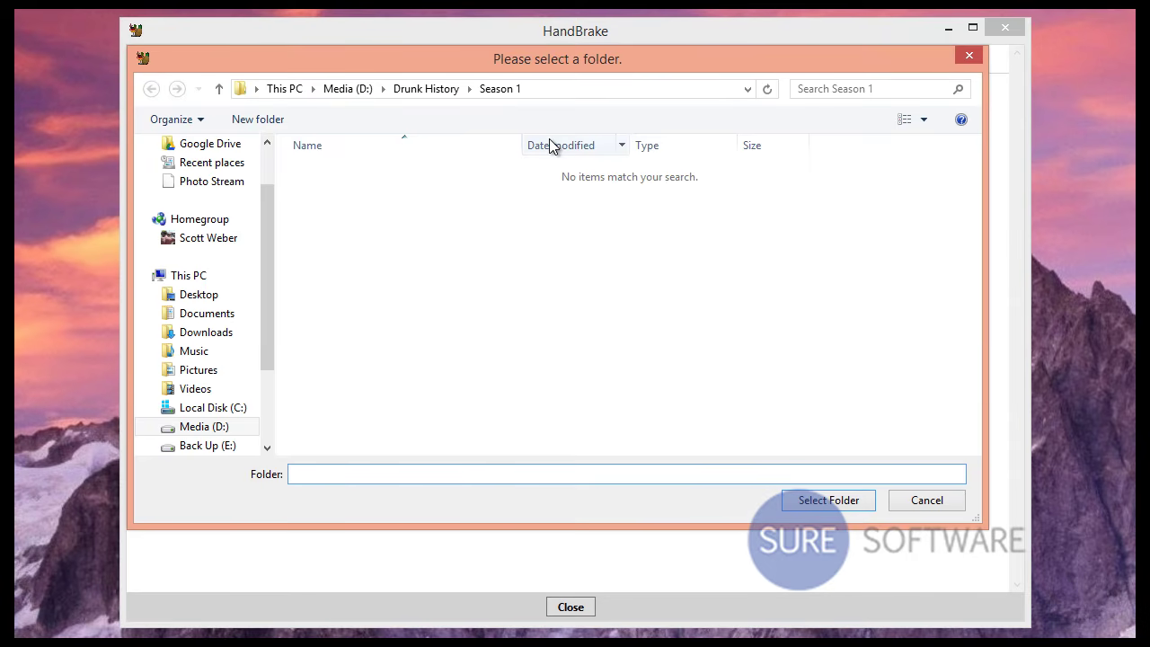
left_click(204, 426)
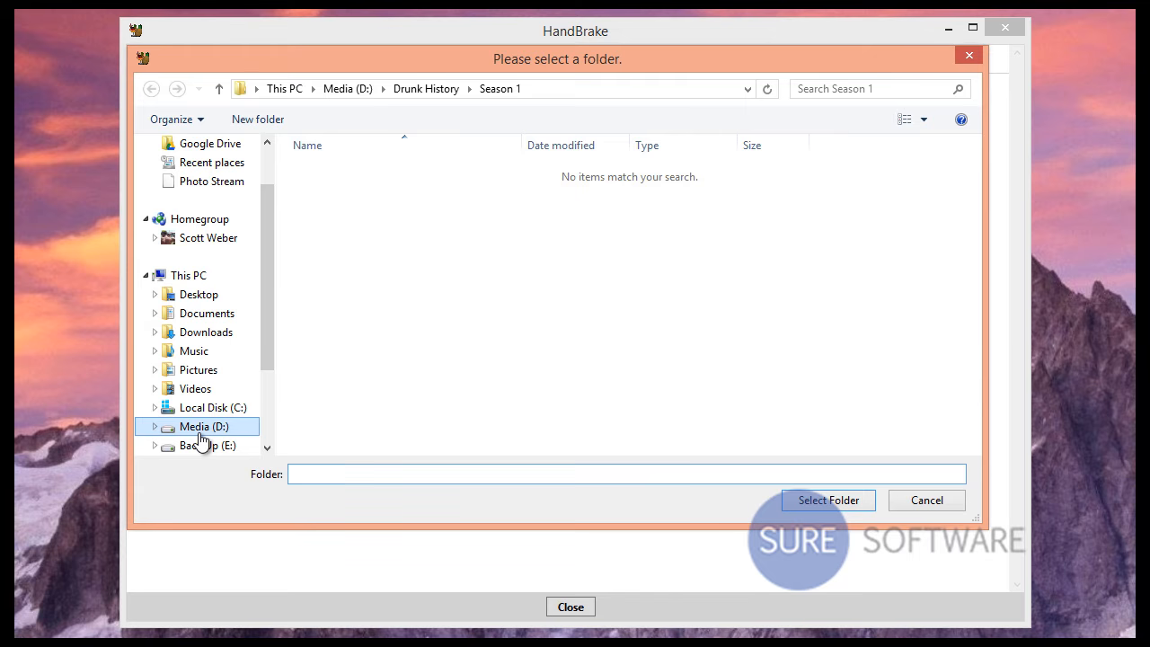
left_click(203, 426)
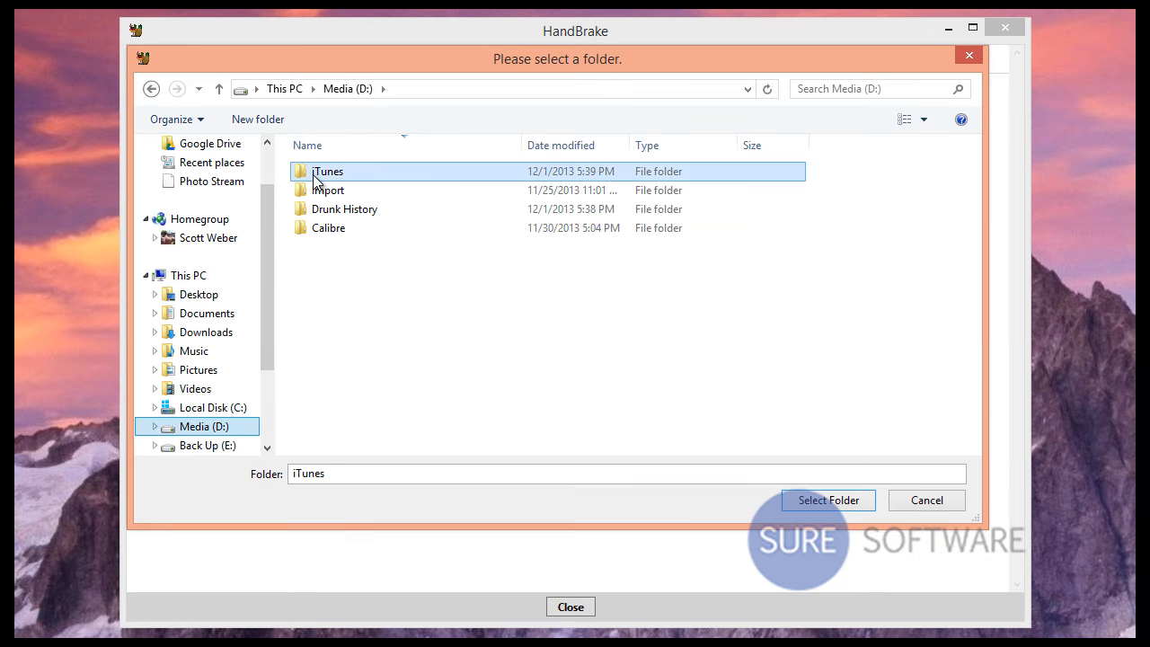
double_click(329, 171)
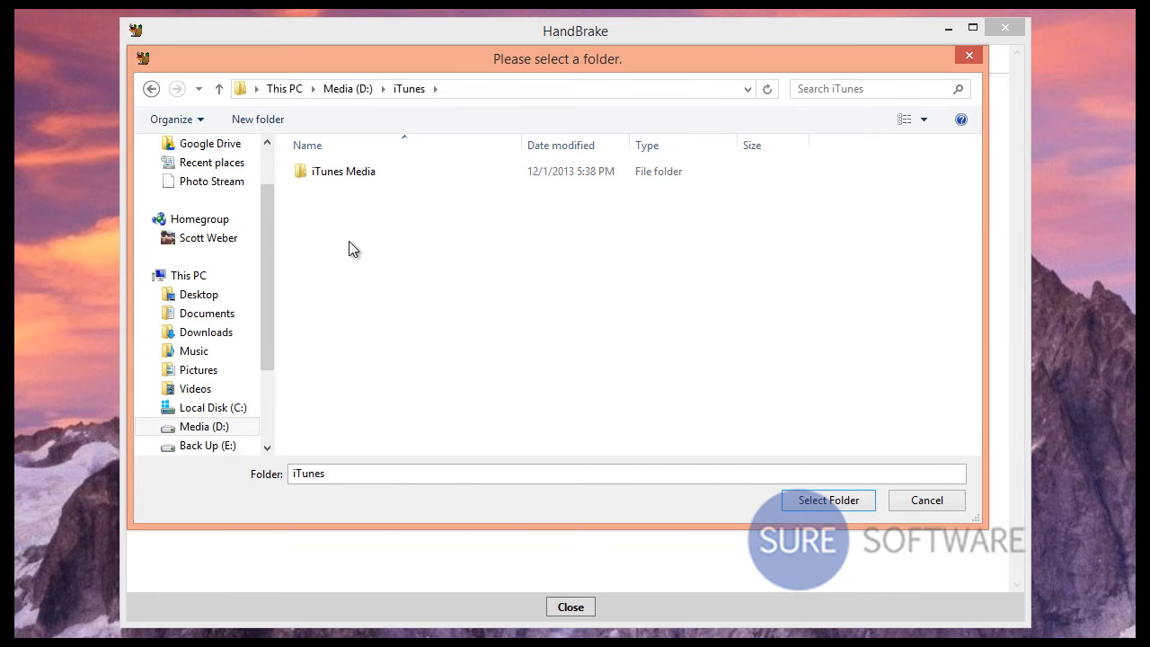
Step: Create a 'Handbrake' folder in D:\iTunes and select it as the default output path
right_click(350, 249)
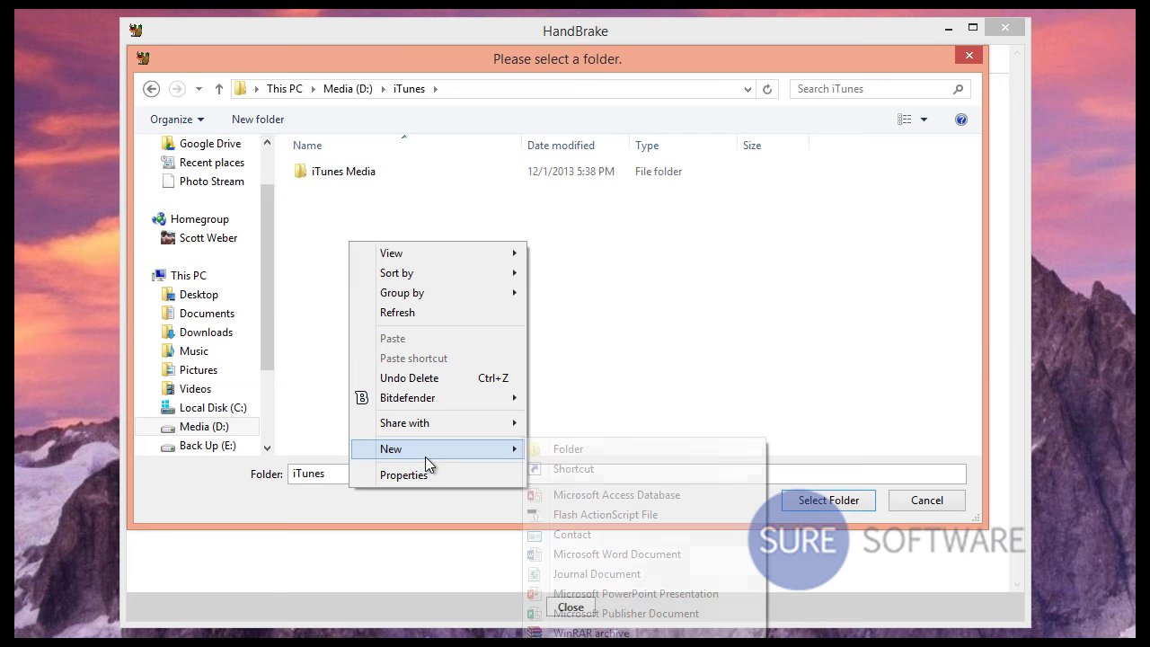
left_click(567, 448)
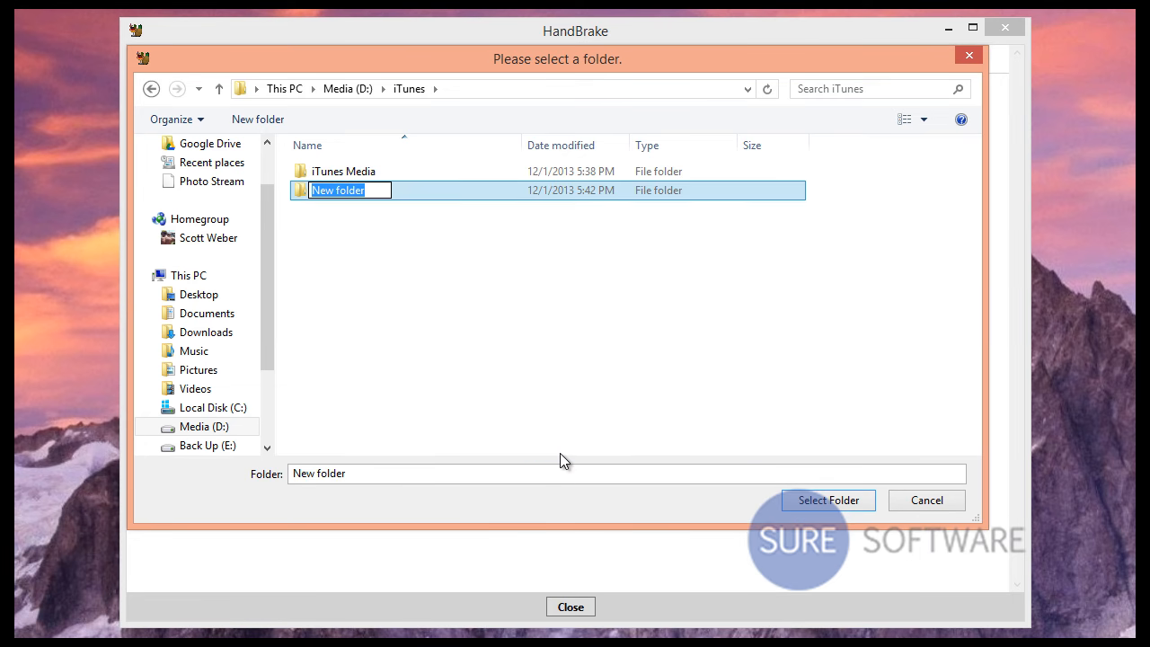
type("Handbrake")
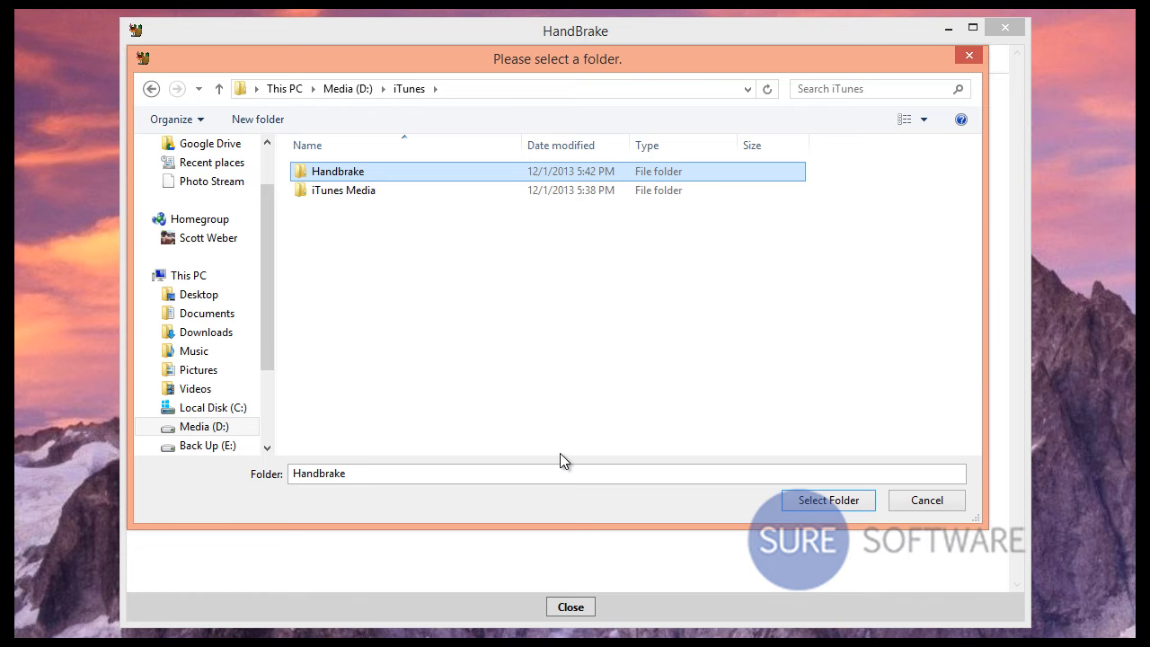
left_click(827, 501)
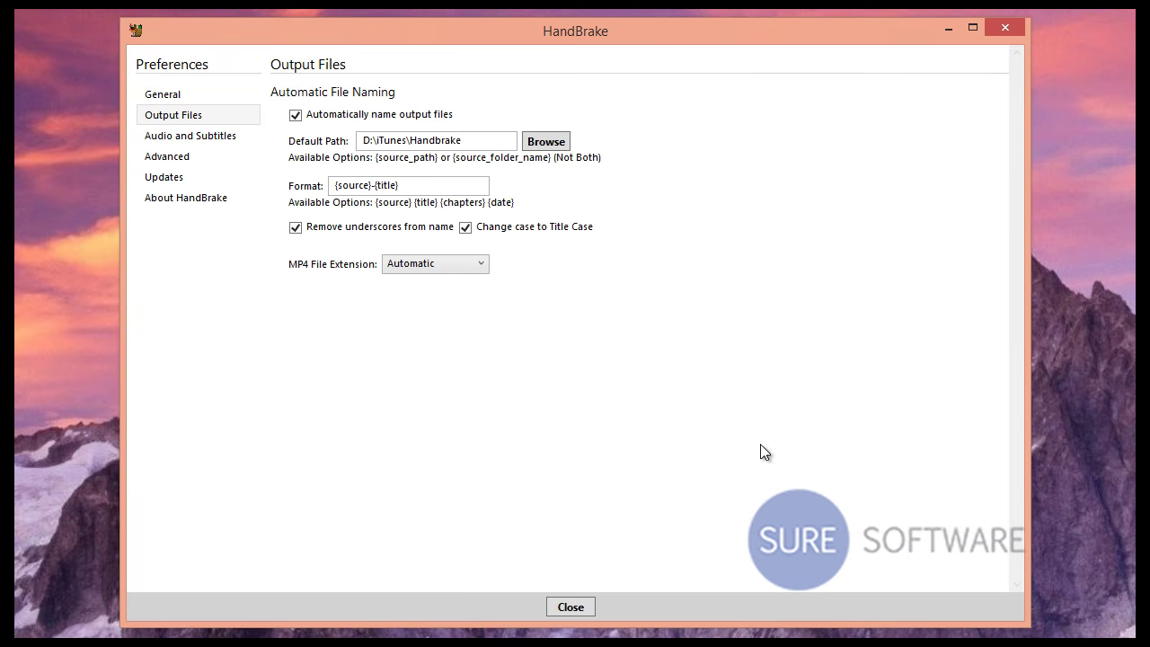
mouse_move(571, 607)
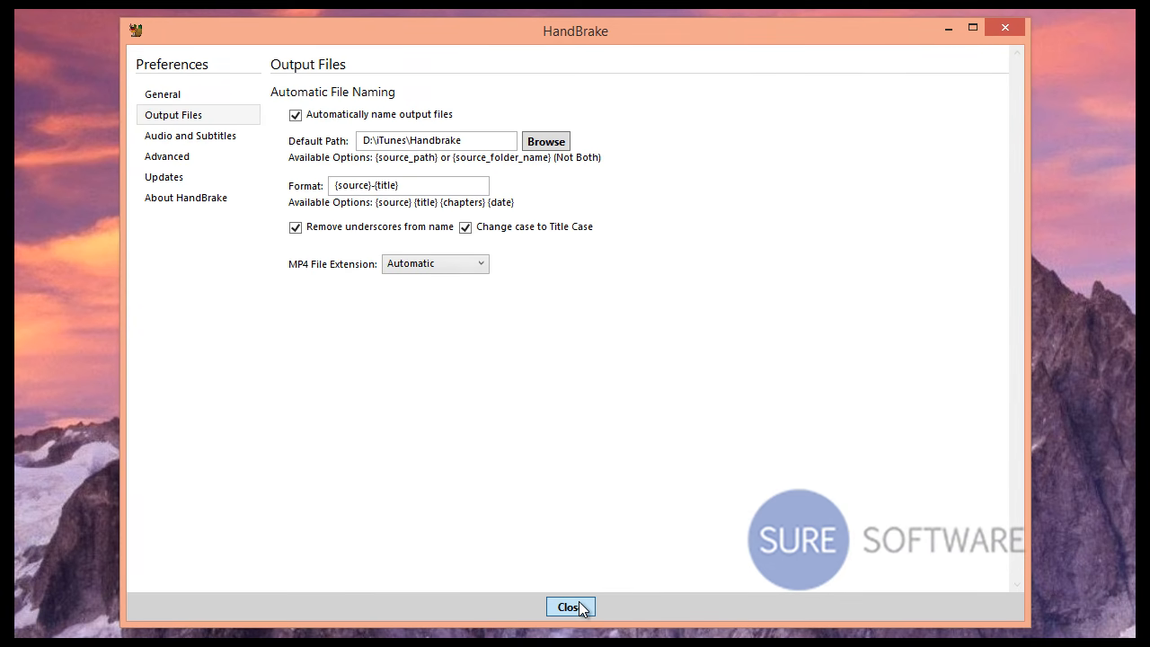
Step: Close Preferences and load Media (D:)\Drunk History\Season 1 as the source folder
left_click(569, 607)
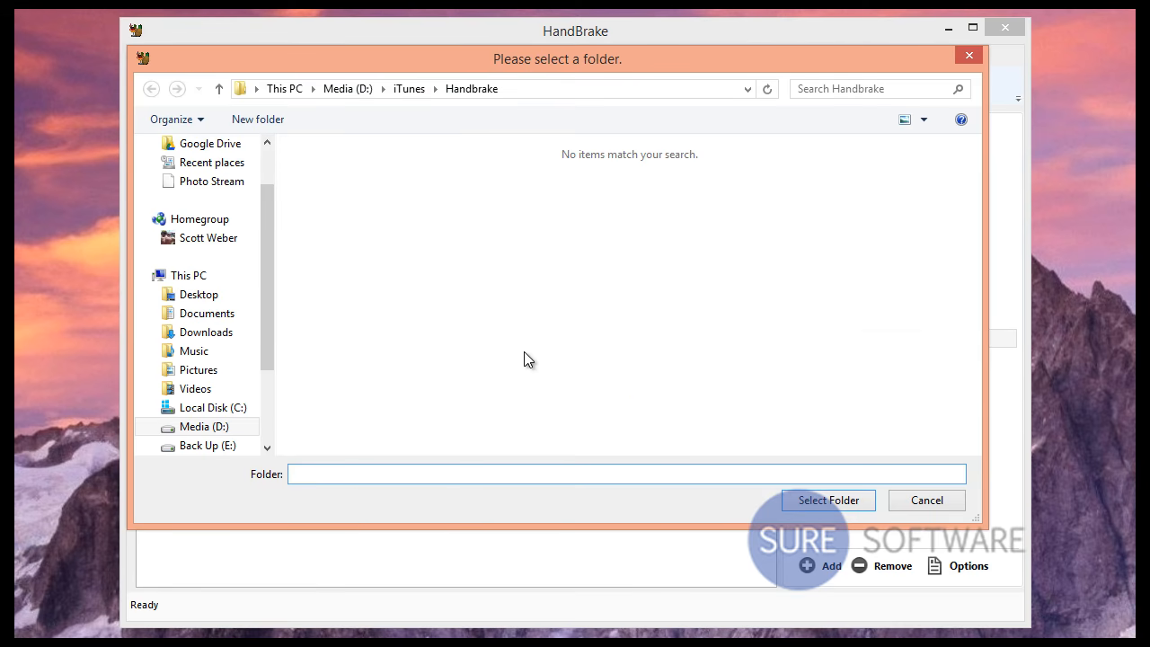
scroll("down", 3)
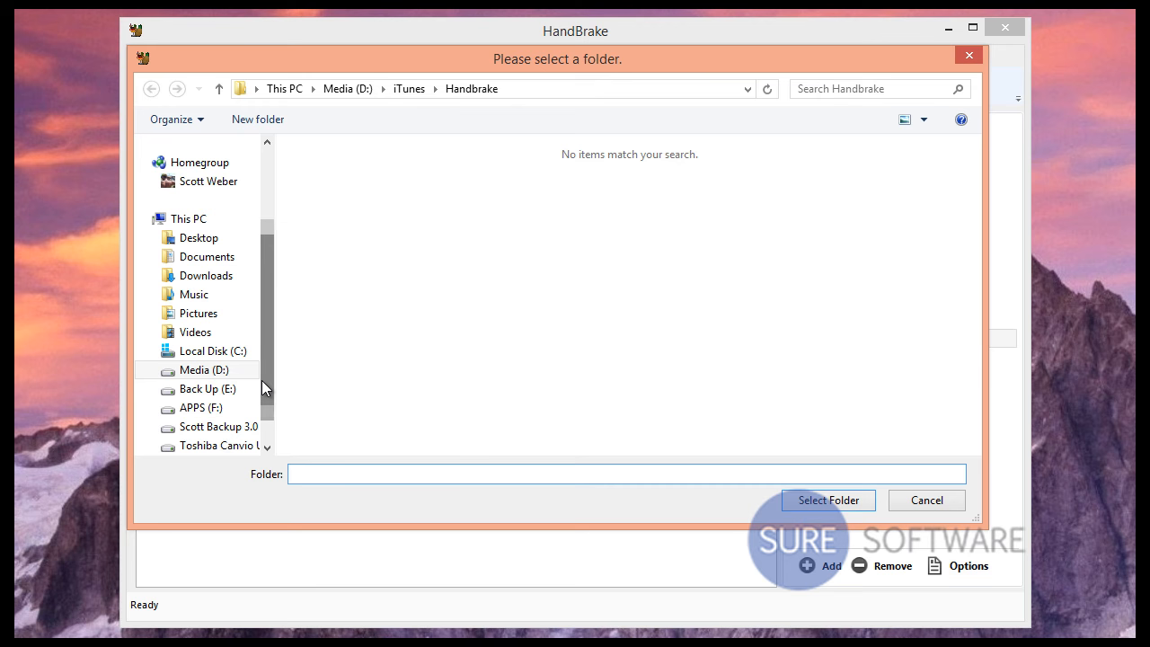
left_click(203, 370)
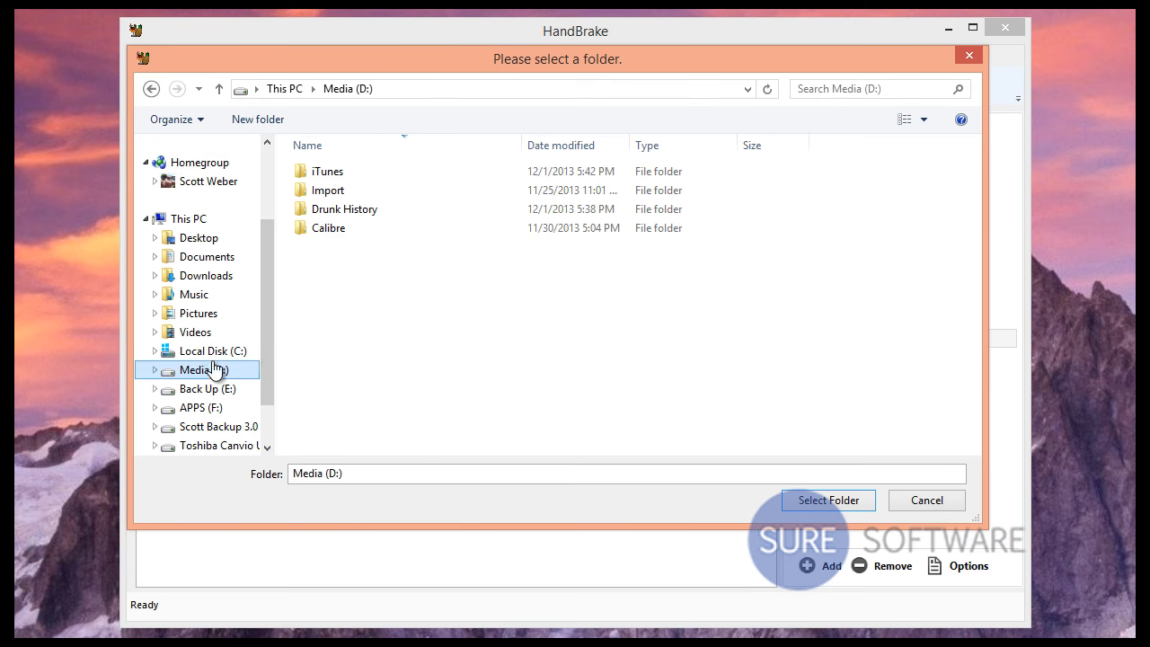
double_click(345, 209)
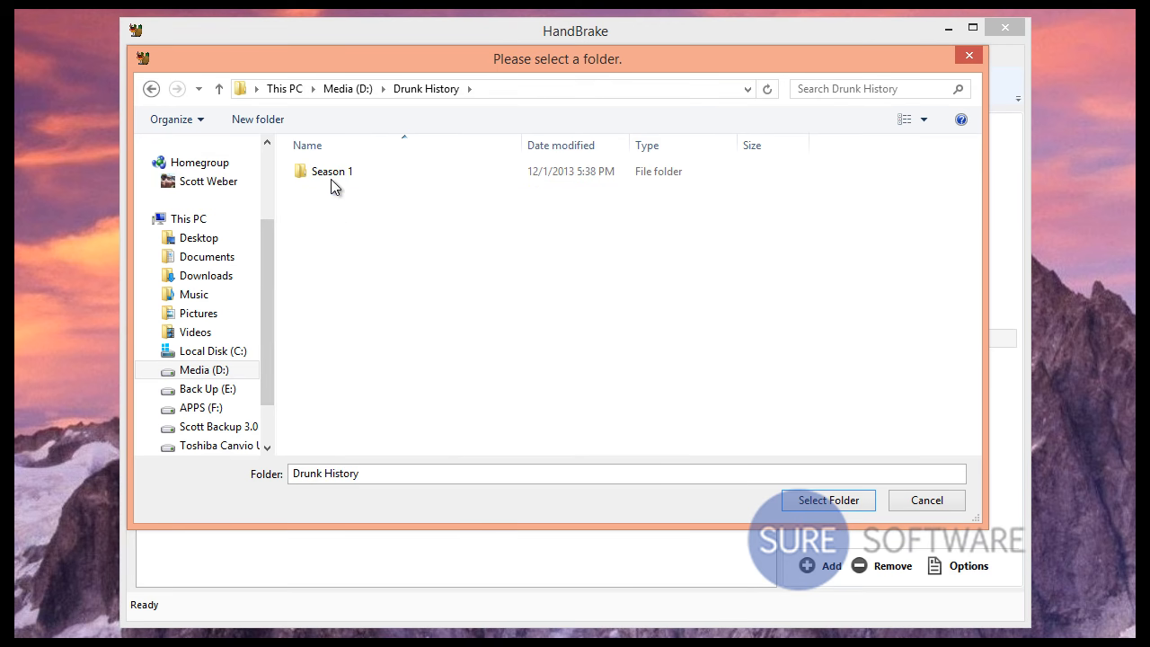
left_click(332, 171)
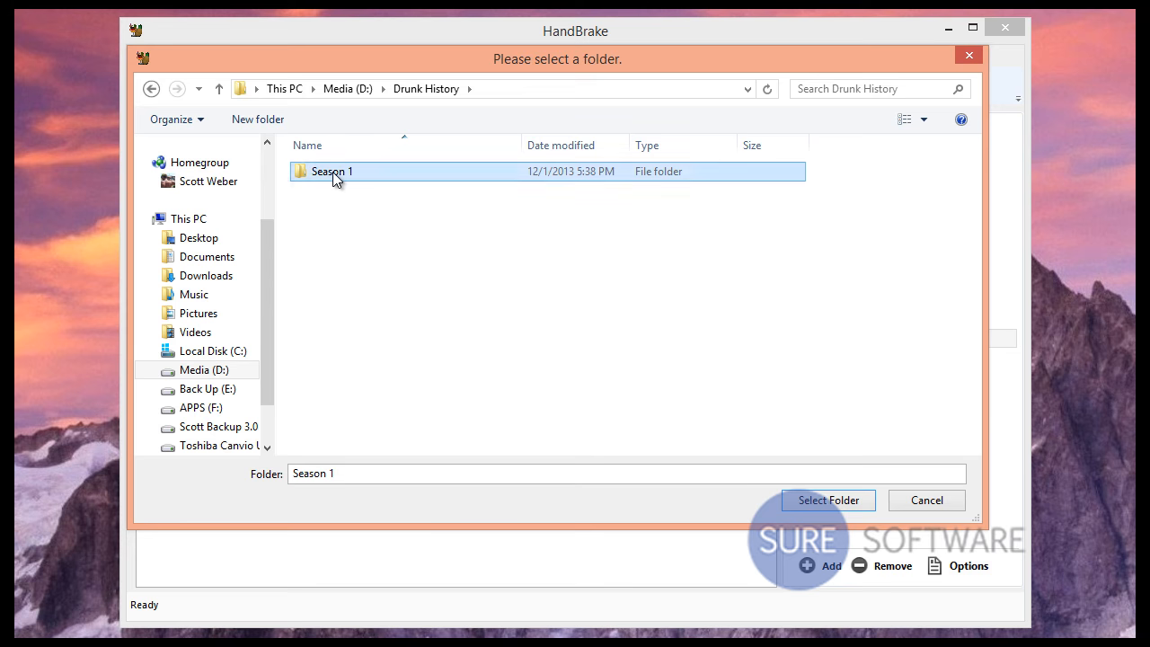
left_click(828, 500)
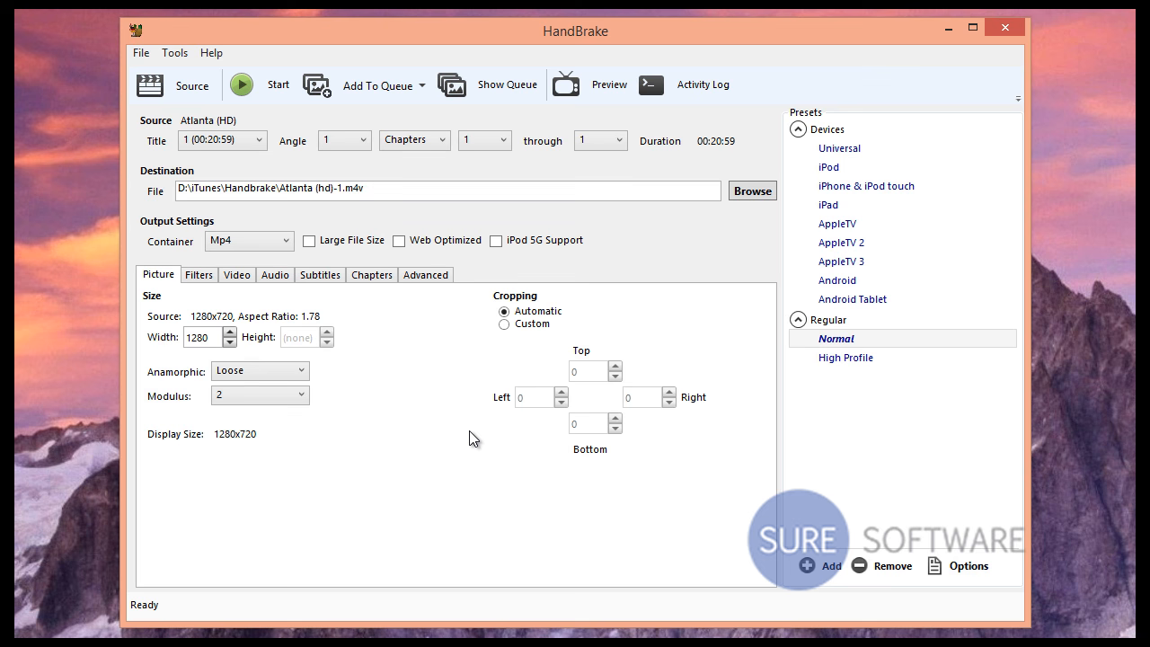
mouse_move(665, 462)
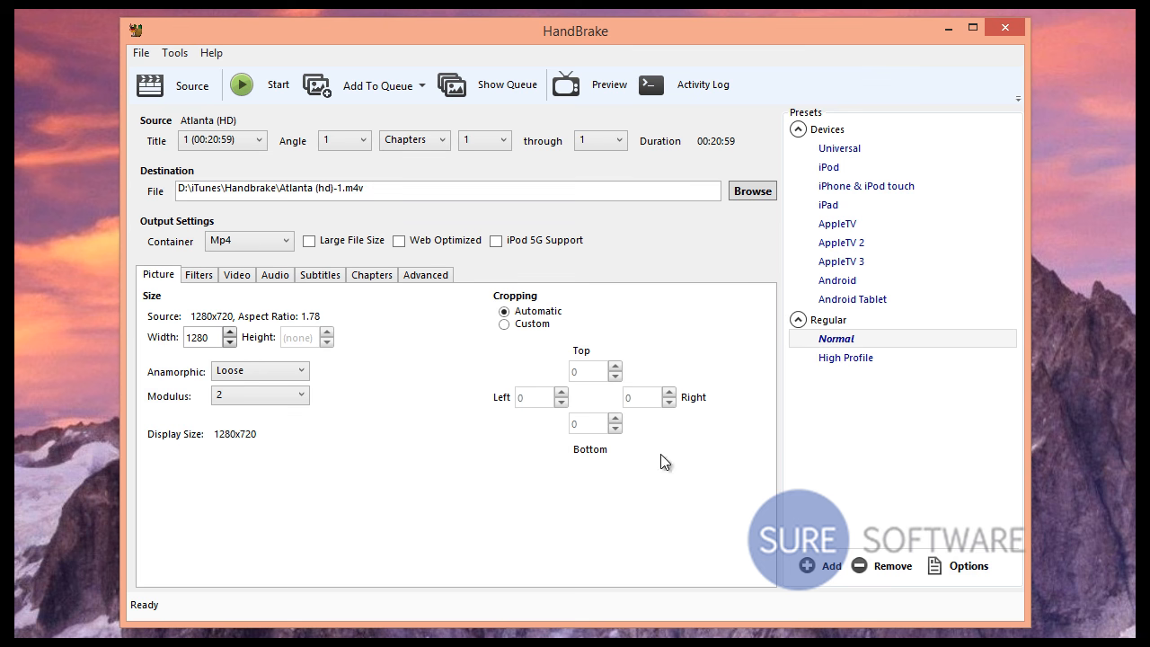